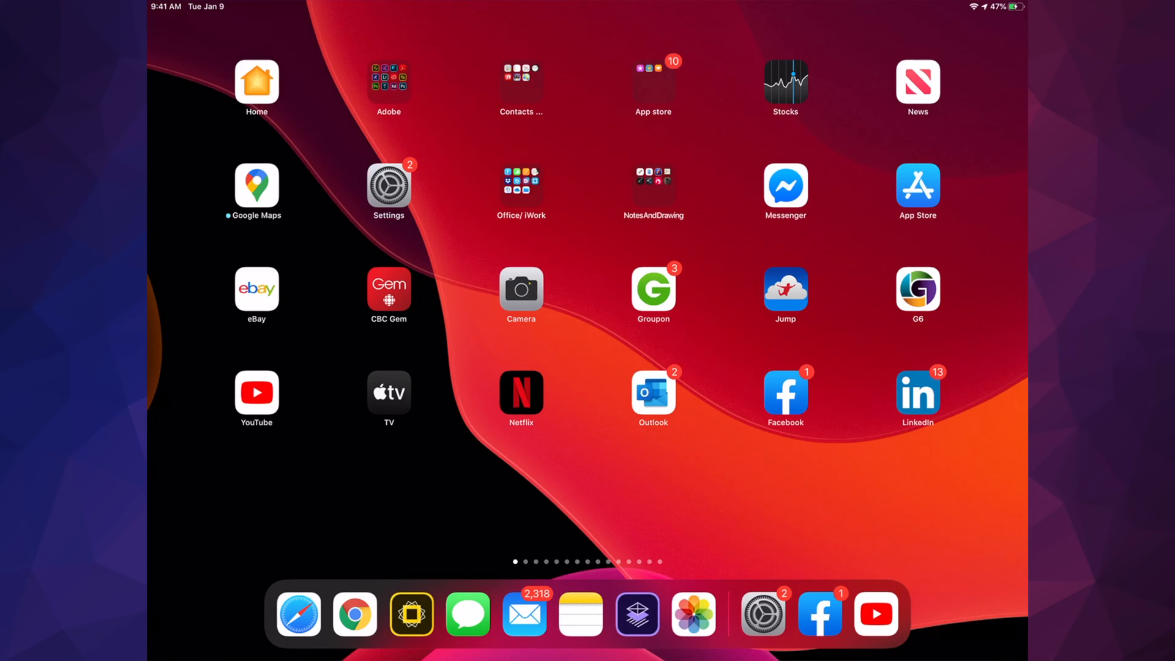
Reach the Software Update page listing iPadOS 13.4 from the Settings app
{"action": "left_click", "coordinate": [388, 184]}
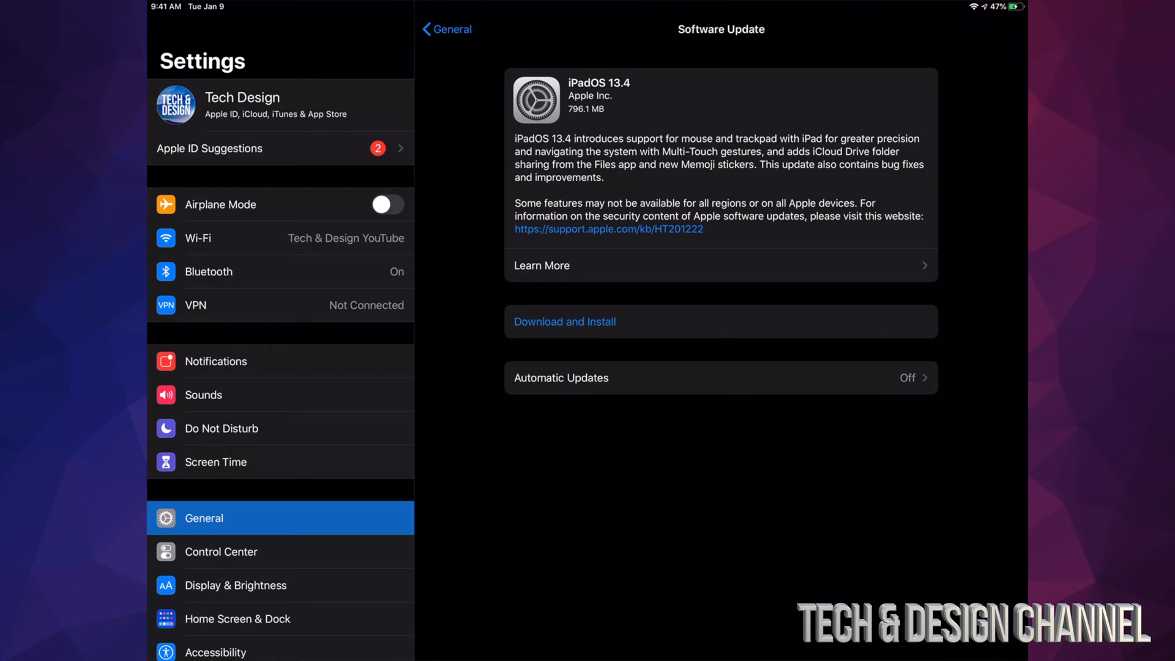
Download iPadOS 13.4, then choose Install Now so the update begins verifying
{"action": "left_click", "coordinate": [564, 321]}
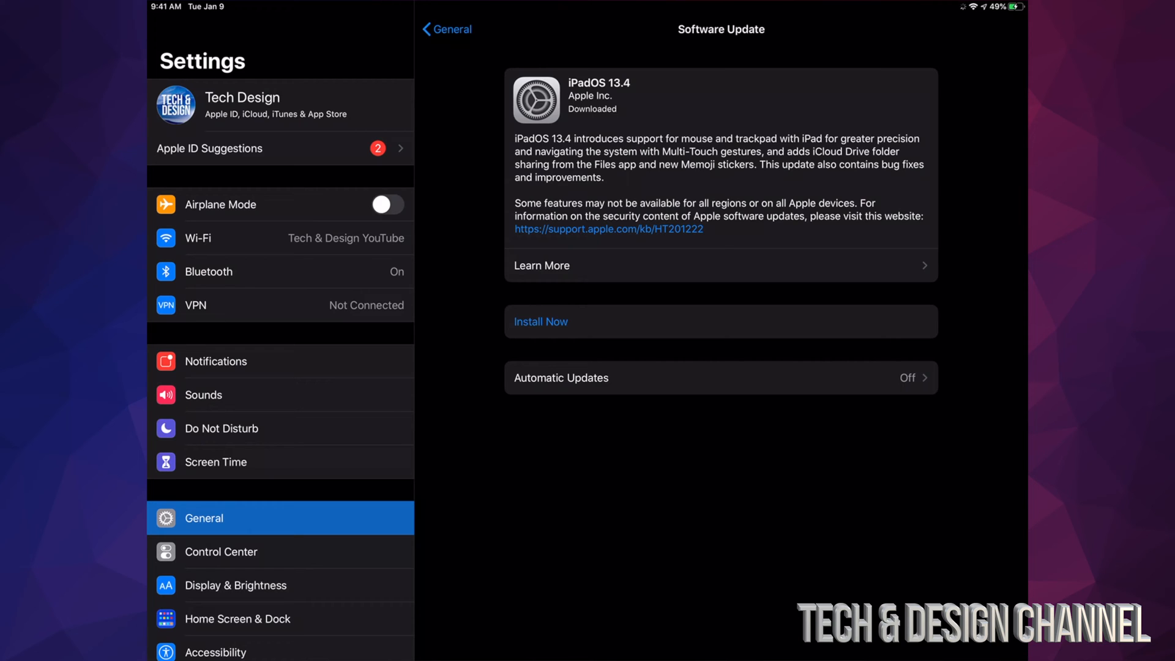
{"action": "left_click", "coordinate": [540, 321]}
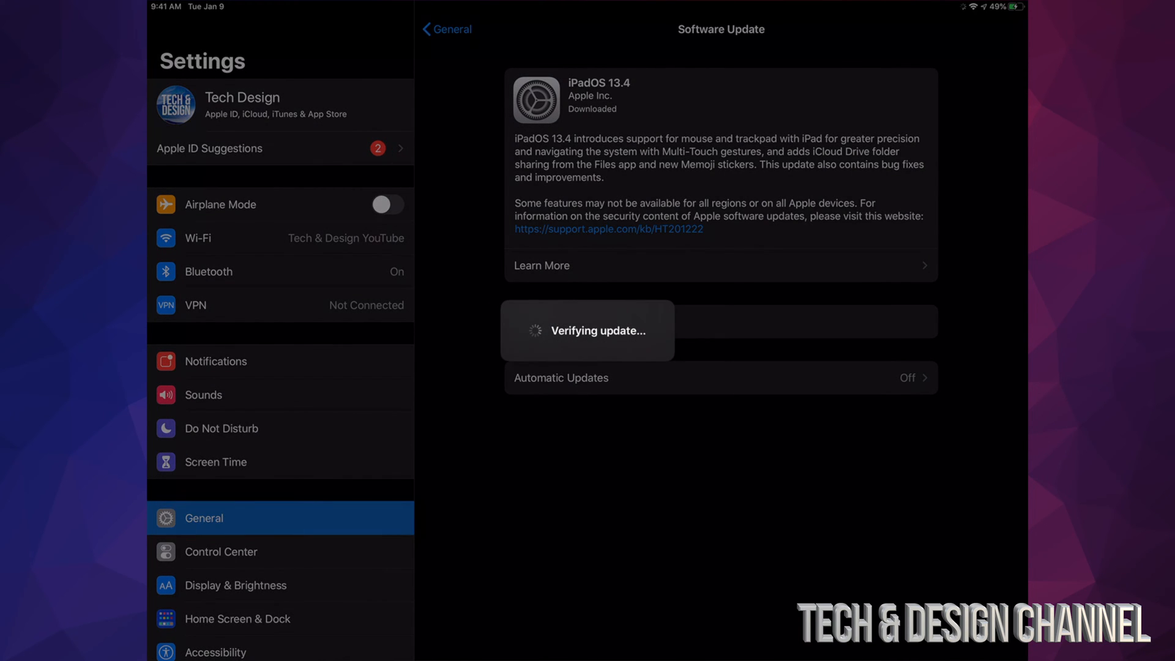